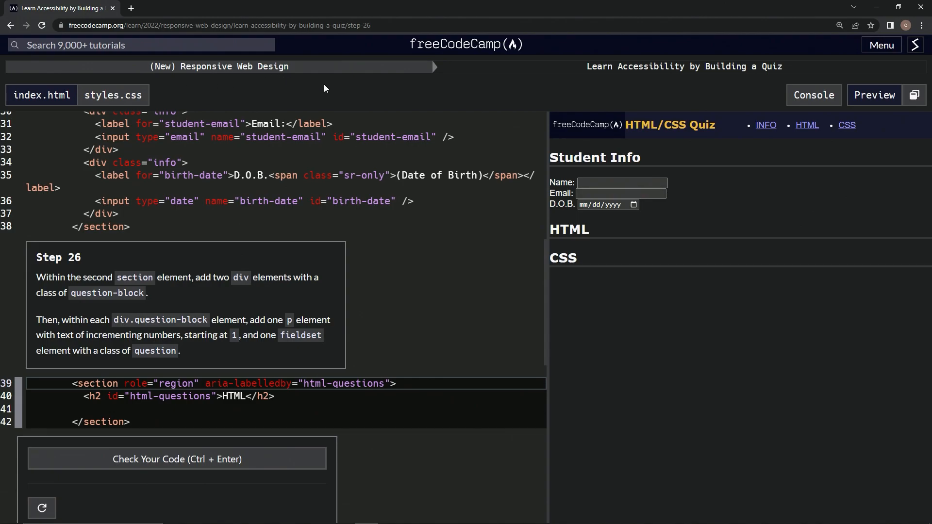
{"action": "mouse_move", "coordinate": [738, 81]}
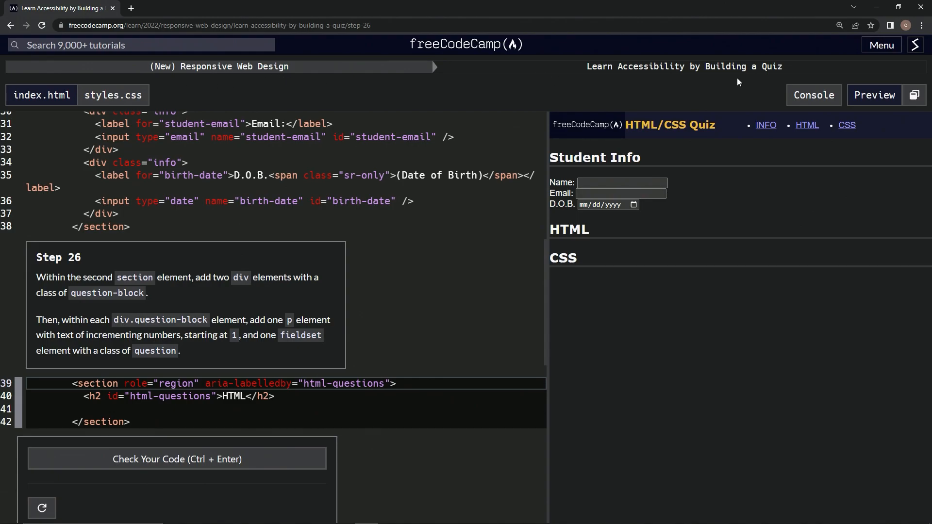
{"action": "mouse_move", "coordinate": [37, 274]}
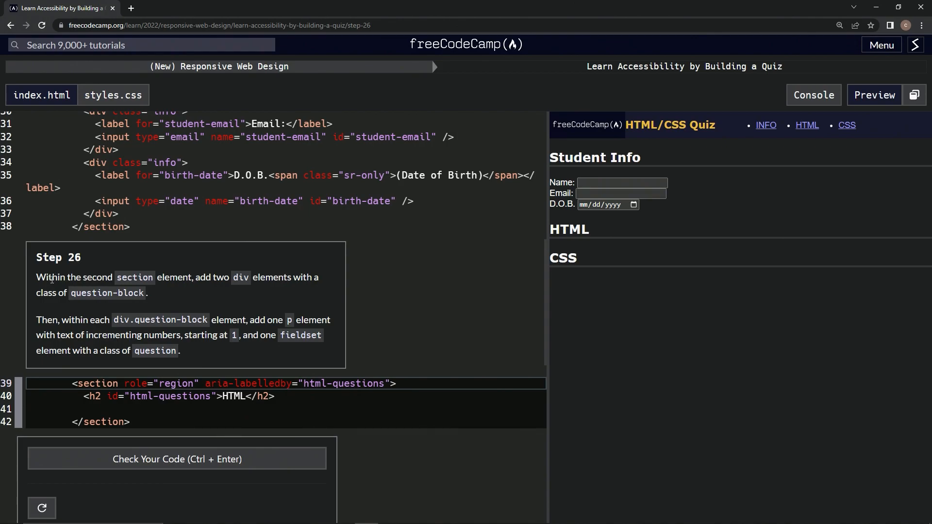
{"action": "mouse_move", "coordinate": [201, 288]}
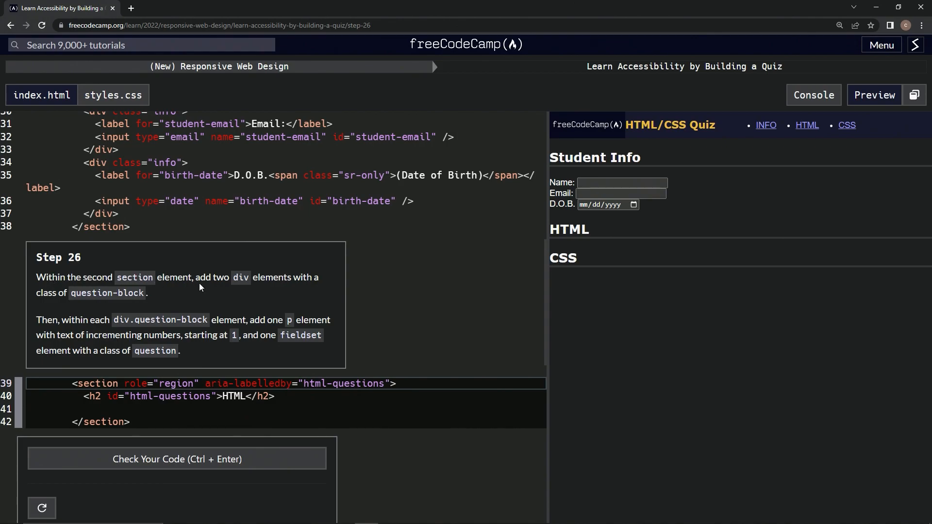
{"action": "mouse_move", "coordinate": [67, 312]}
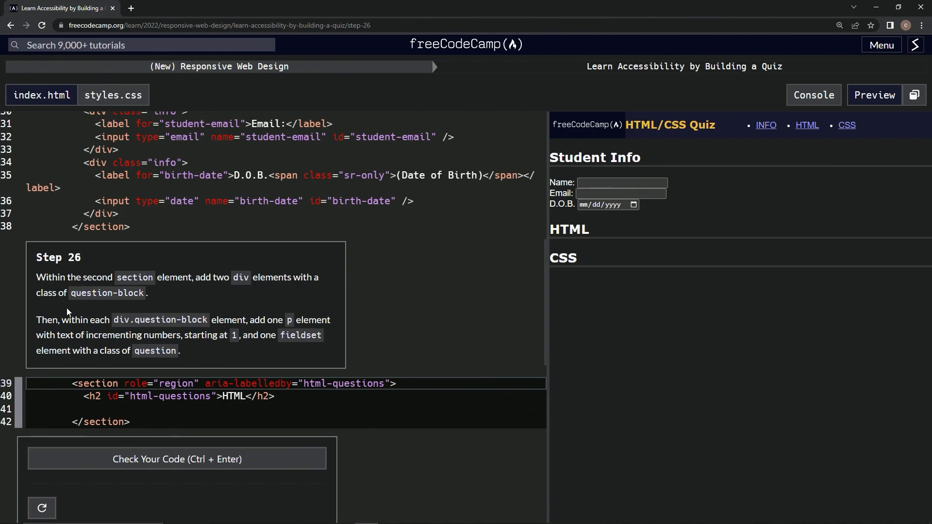
{"action": "mouse_move", "coordinate": [63, 331]}
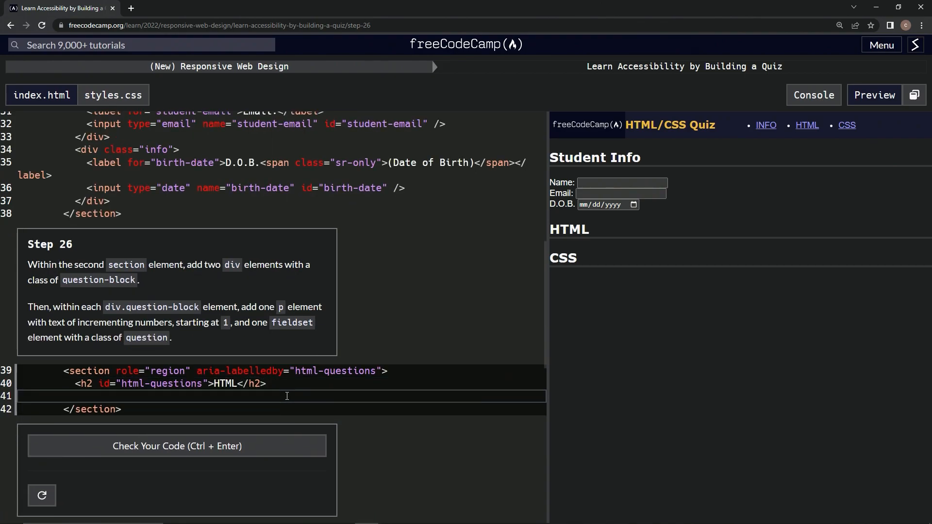
Write <div class='question-block'></div> on line 41 inside the HTML questions section
{"action": "type", "text": "<"}
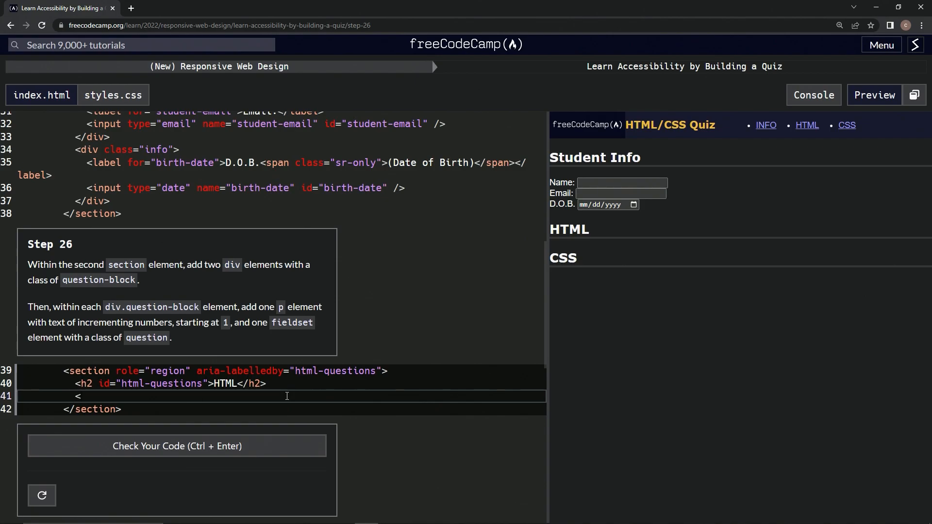
{"action": "type", "text": "div><"}
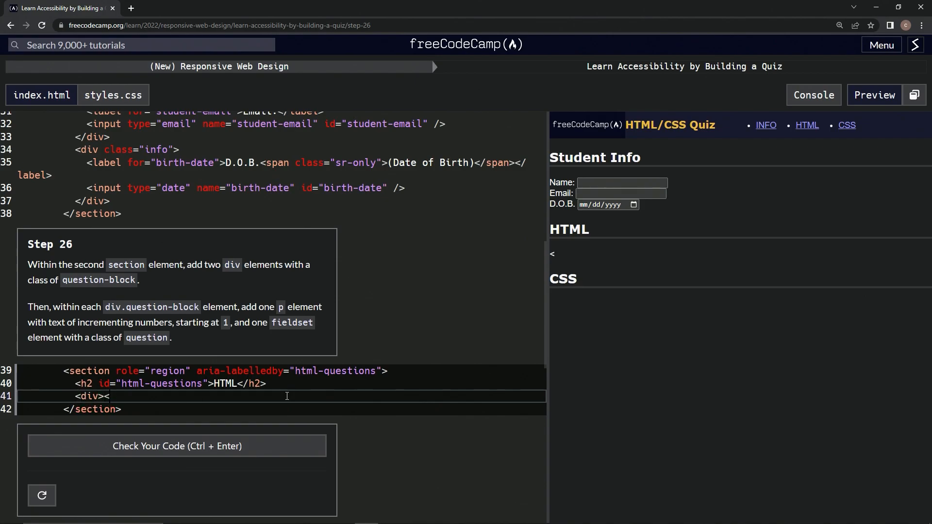
{"action": "type", "text": "></div>"}
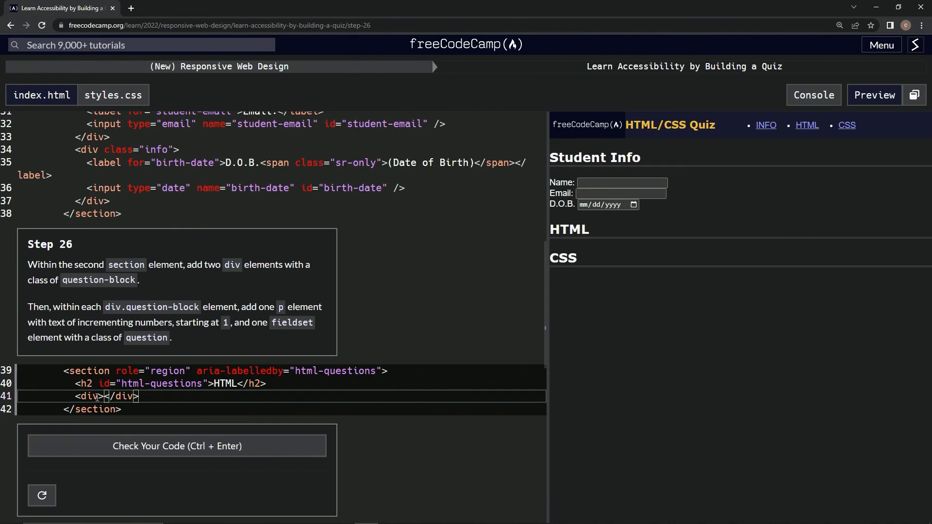
{"action": "type", "text": "class"}
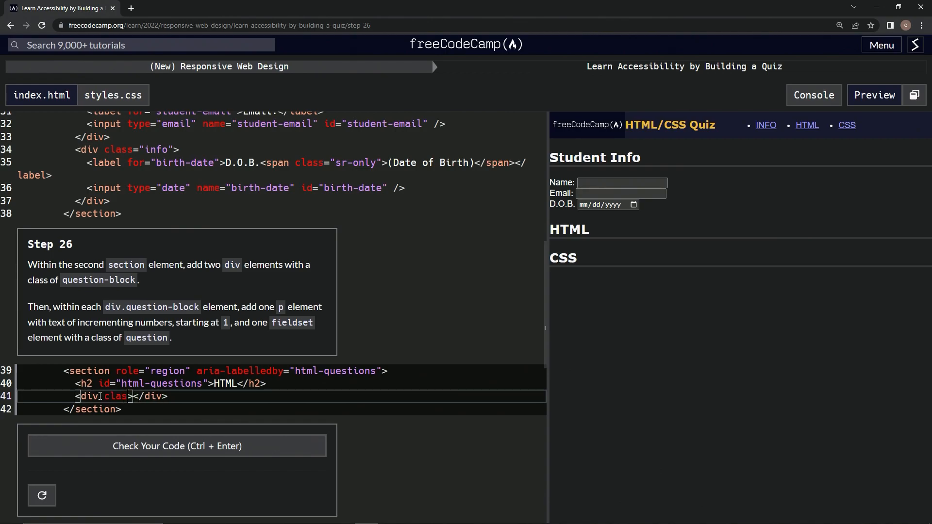
{"action": "type", "text": "=''"}
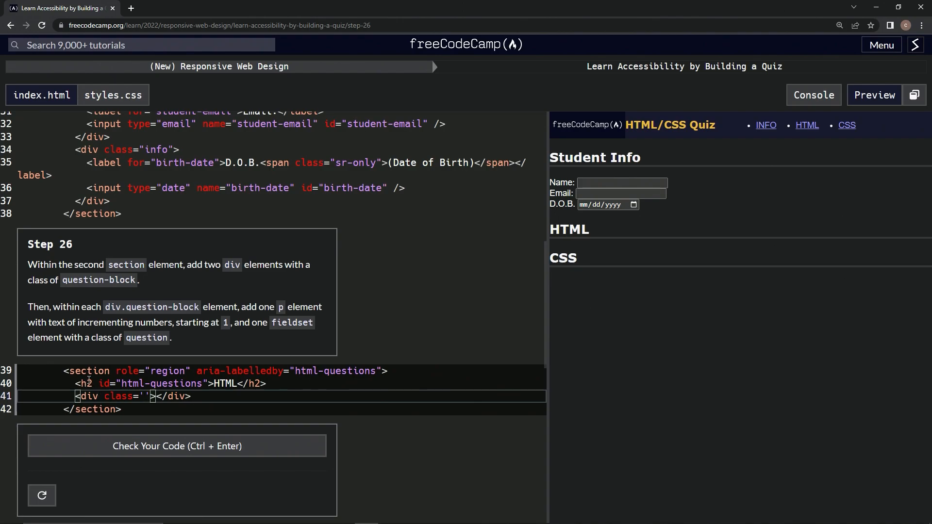
{"action": "type", "text": "question"}
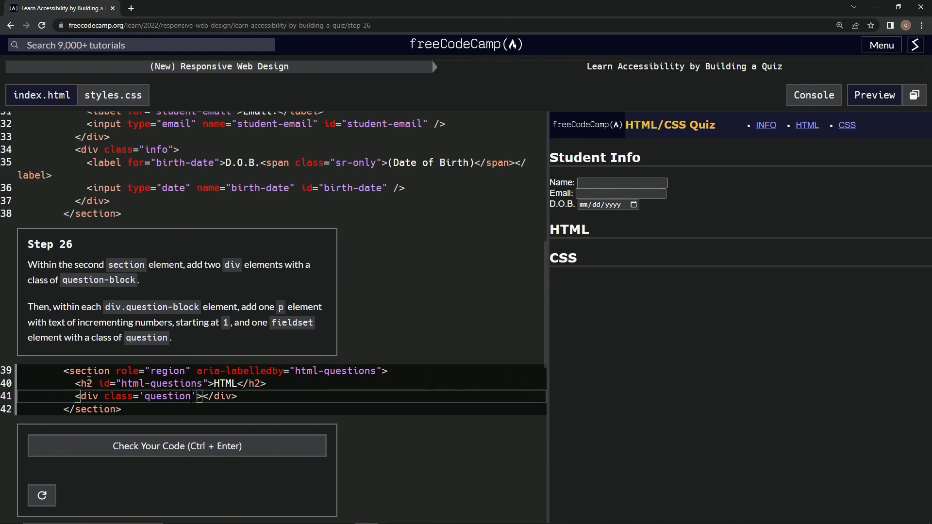
{"action": "type", "text": "-block"}
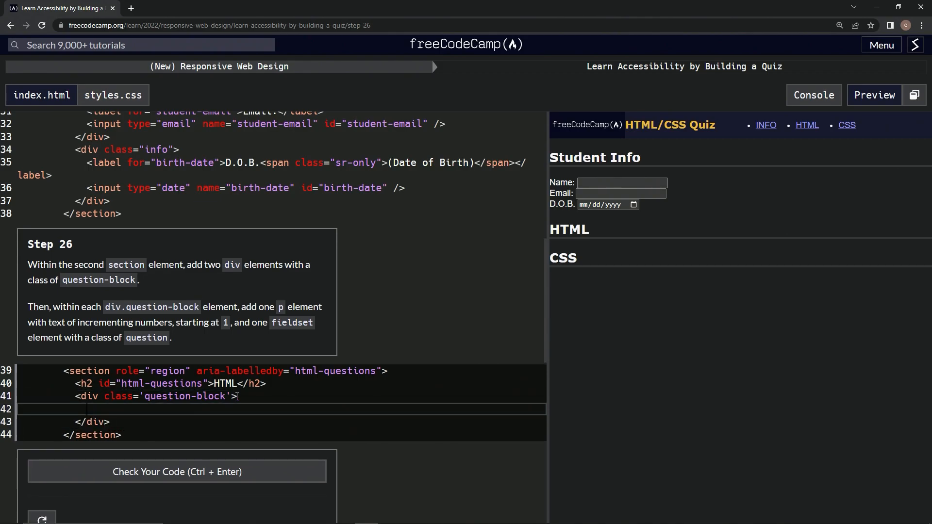
Add an empty <p></p> inside the question-block div and start a new line below it
{"action": "type", "text": "<p"}
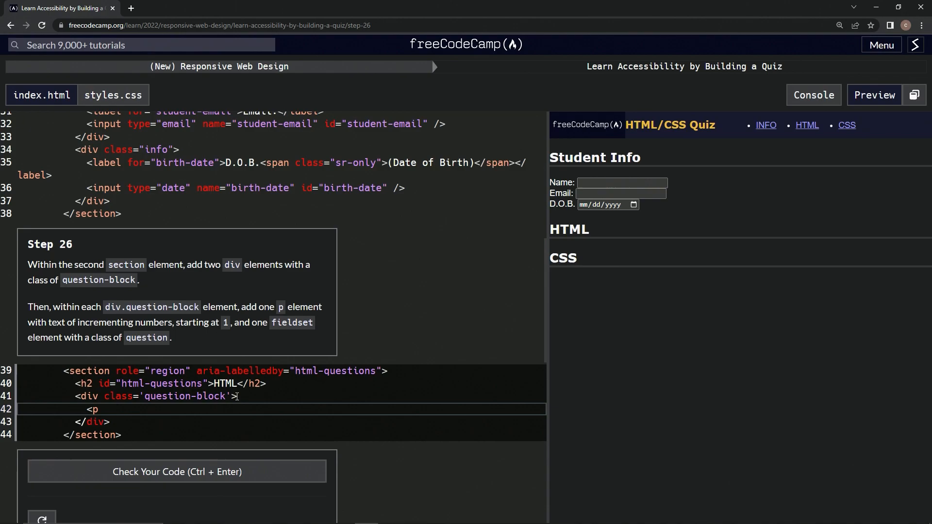
{"action": "type", "text": "<</p>"}
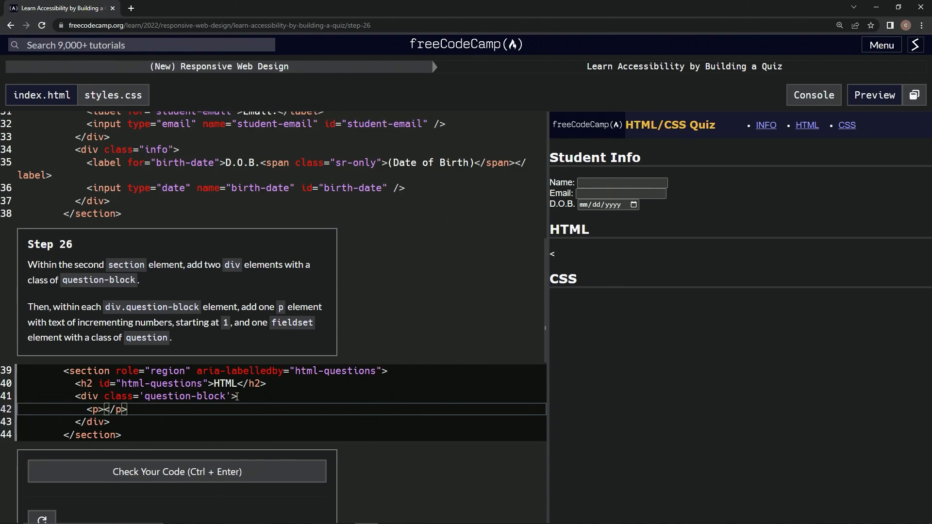
{"action": "key", "text": "Enter"}
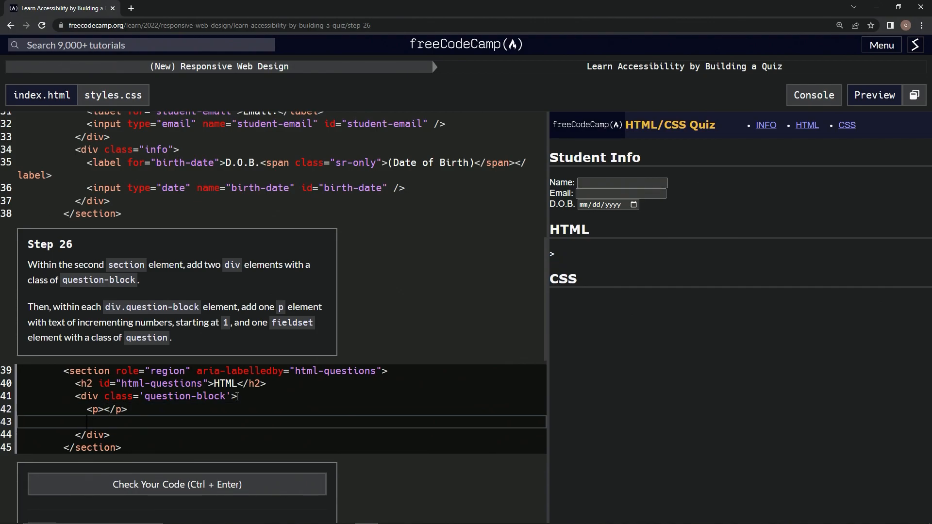
Add <fieldset class='question'></fieldset> below the paragraph
{"action": "type", "text": "<fieldse"}
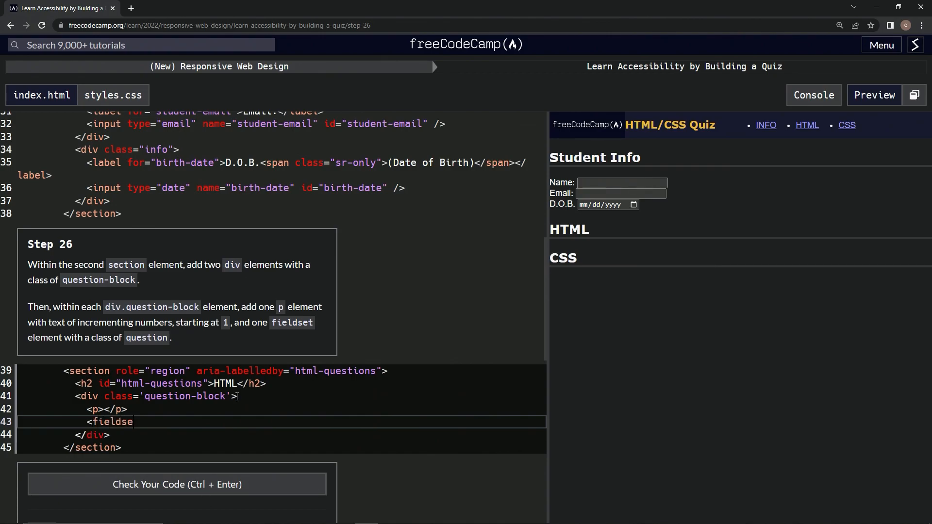
{"action": "type", "text": "t></"}
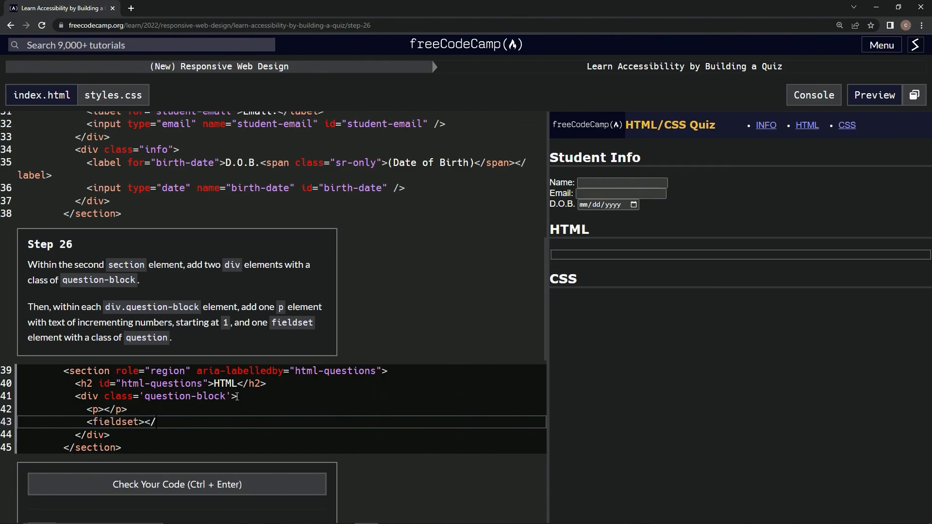
{"action": "type", "text": "/fieldset>"}
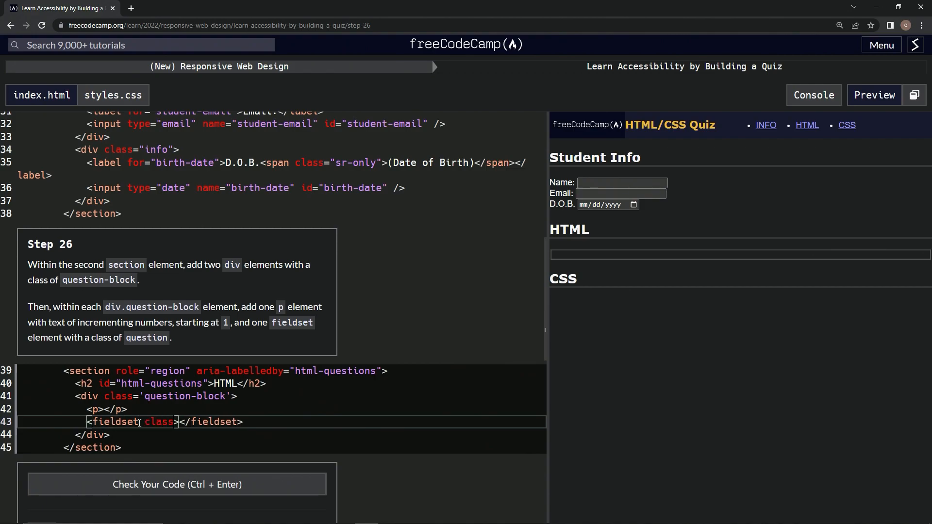
{"action": "type", "text": "''"}
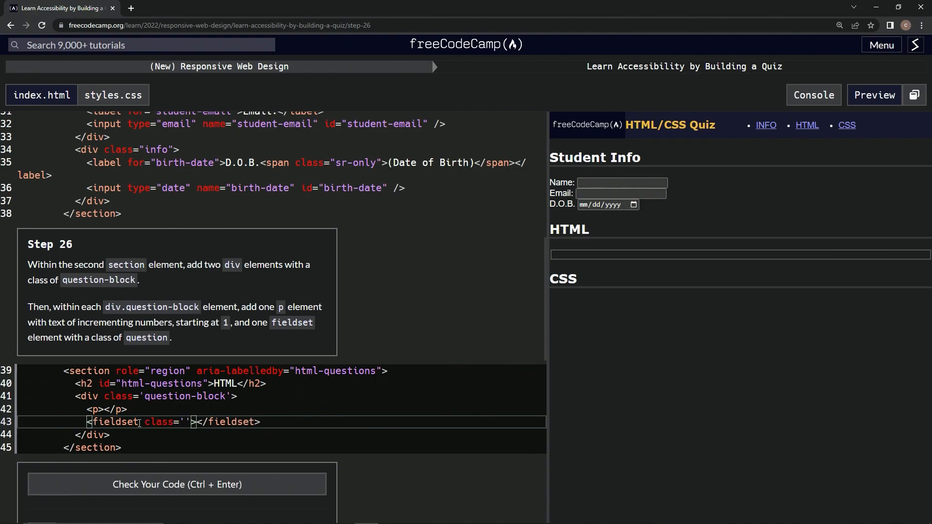
{"action": "type", "text": "question"}
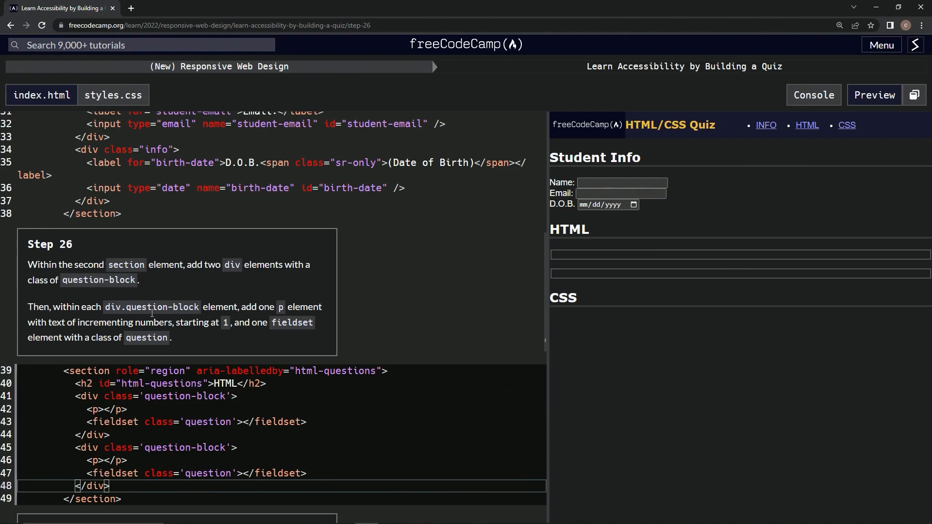
Number the two question-block paragraphs 1 and 2 so the code passes
{"action": "type", "text": "1"}
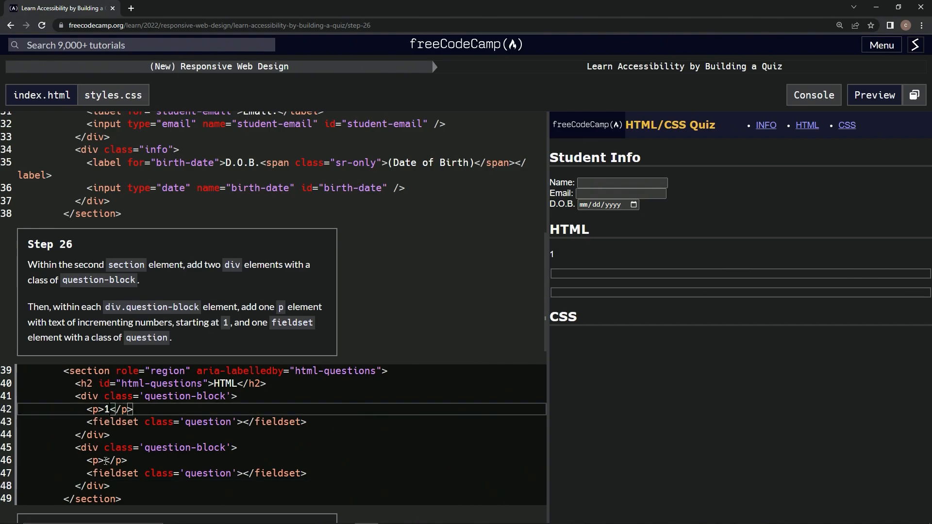
{"action": "type", "text": "2"}
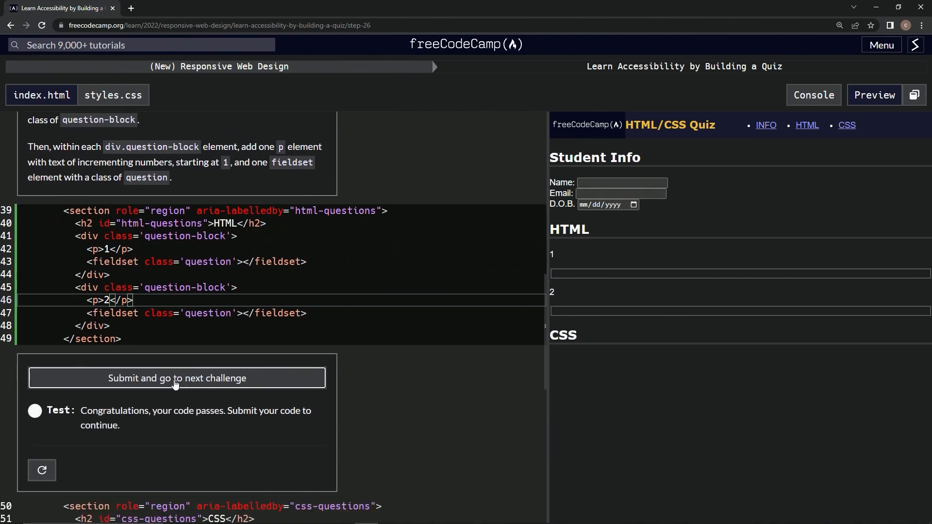
Submit the passing Step 26 solution and advance to Step 27
{"action": "left_click", "coordinate": [176, 378]}
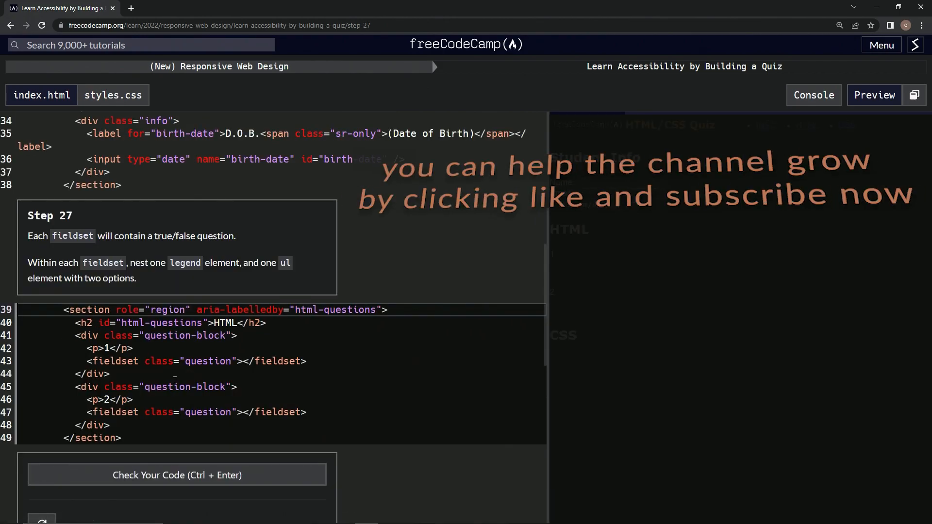
{"action": "mouse_move", "coordinate": [54, 228]}
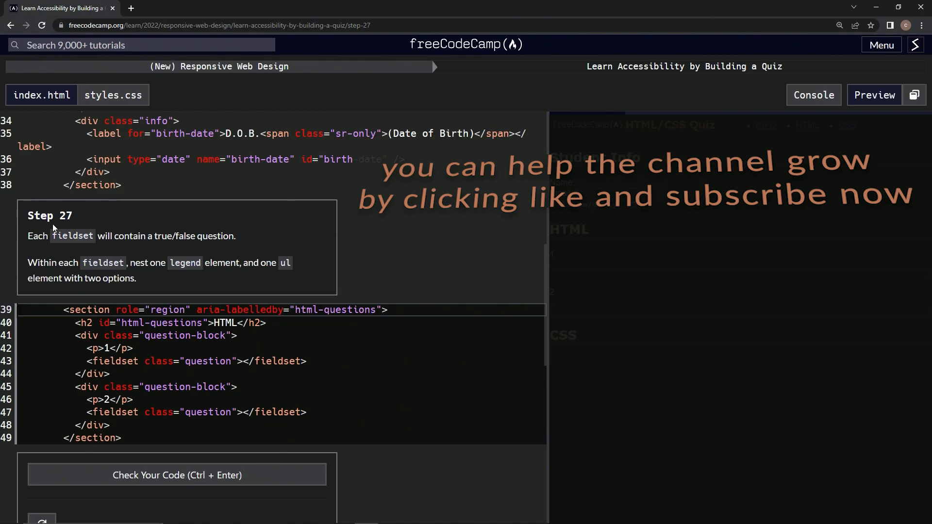
{"action": "mouse_move", "coordinate": [141, 242]}
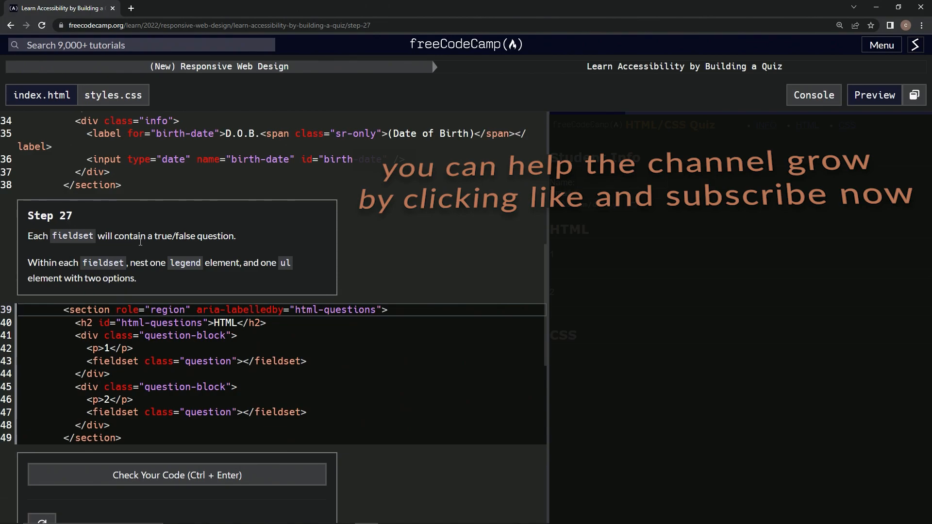